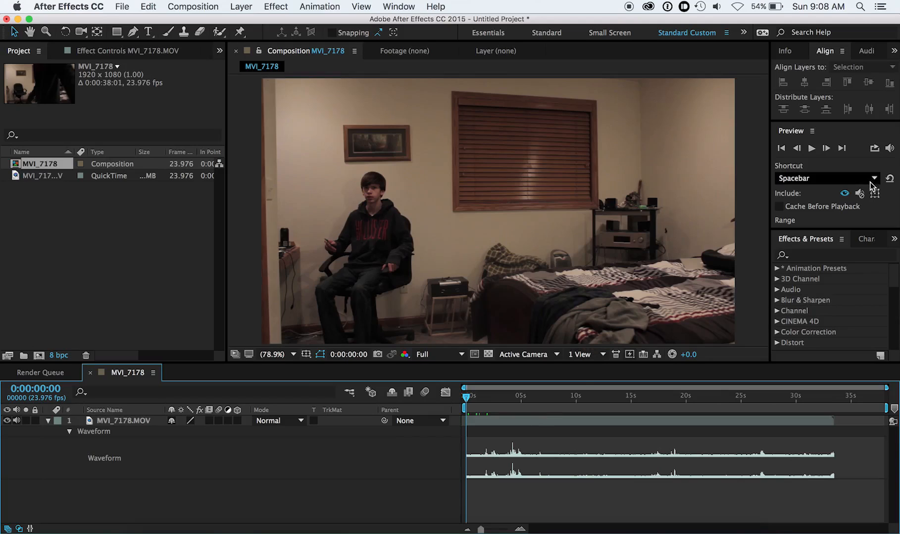
pyautogui.moveTo(479, 441)
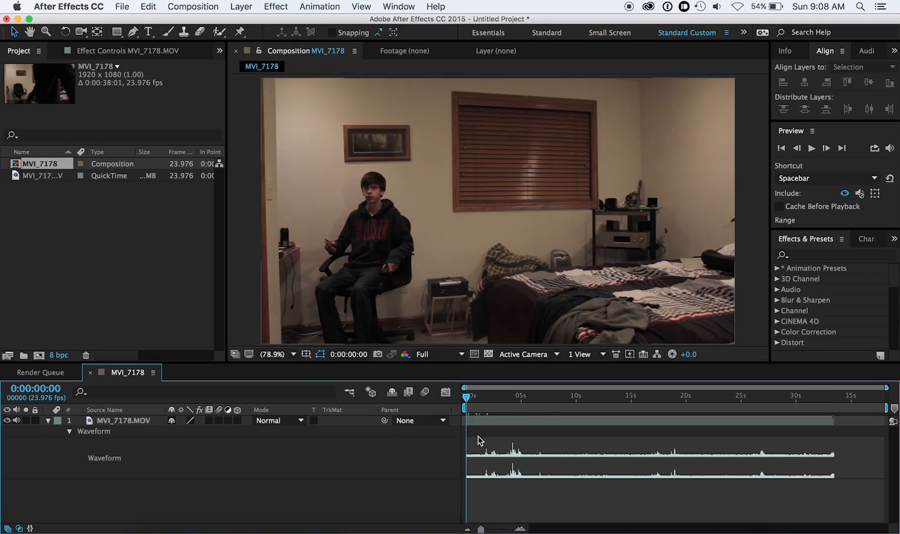
pyautogui.moveTo(516, 447)
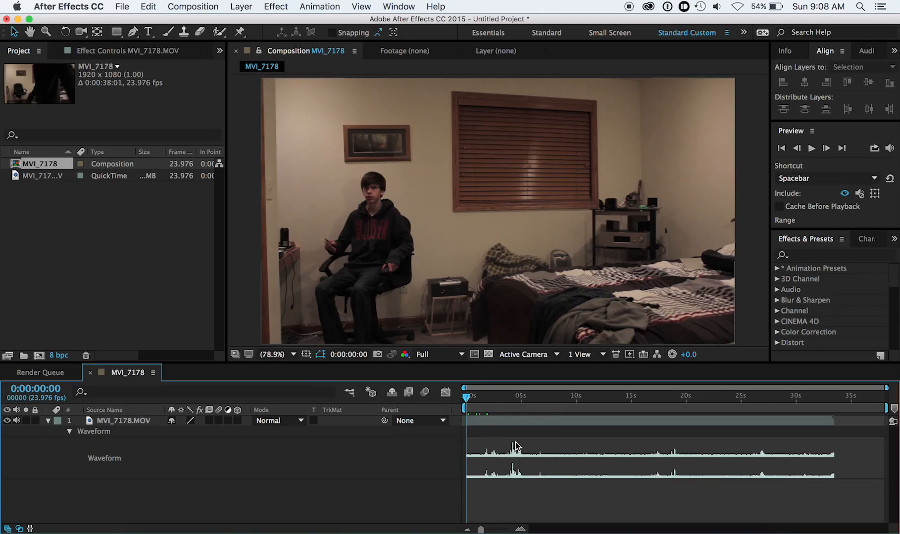
pyautogui.moveTo(467, 402)
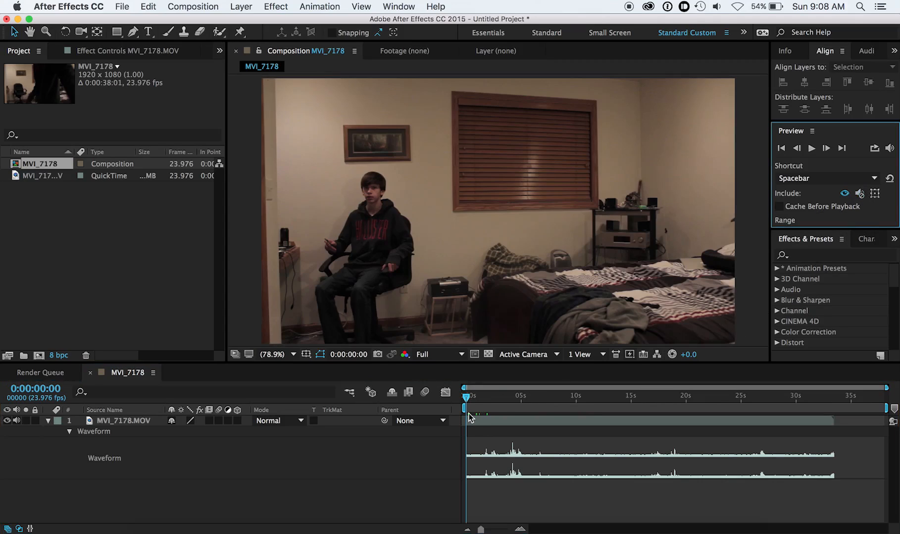
# Step: Open the After Effects CC menu to reach the Preferences categories
pyautogui.click(68, 6)
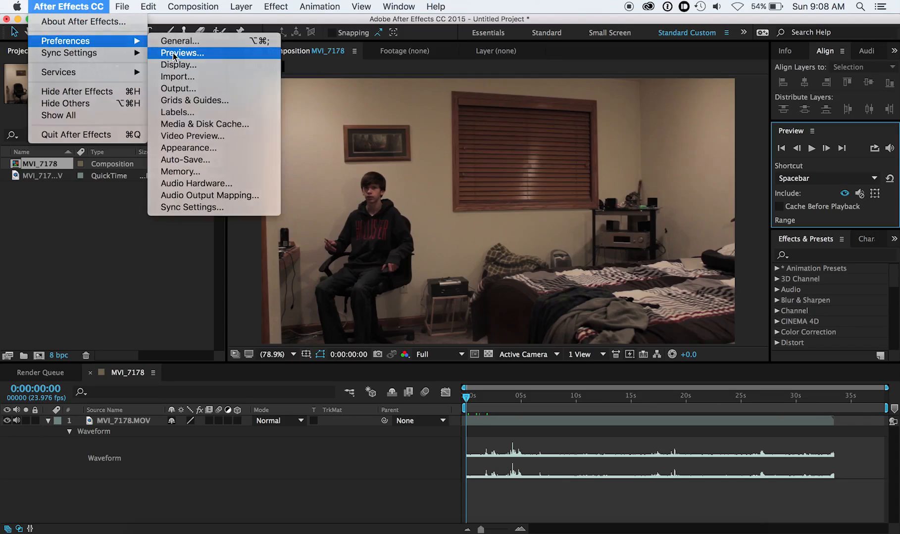
# Step: Open Previews preferences and toggle Mute Audio When Preview Is Not Real-time off, then back on
pyautogui.click(182, 53)
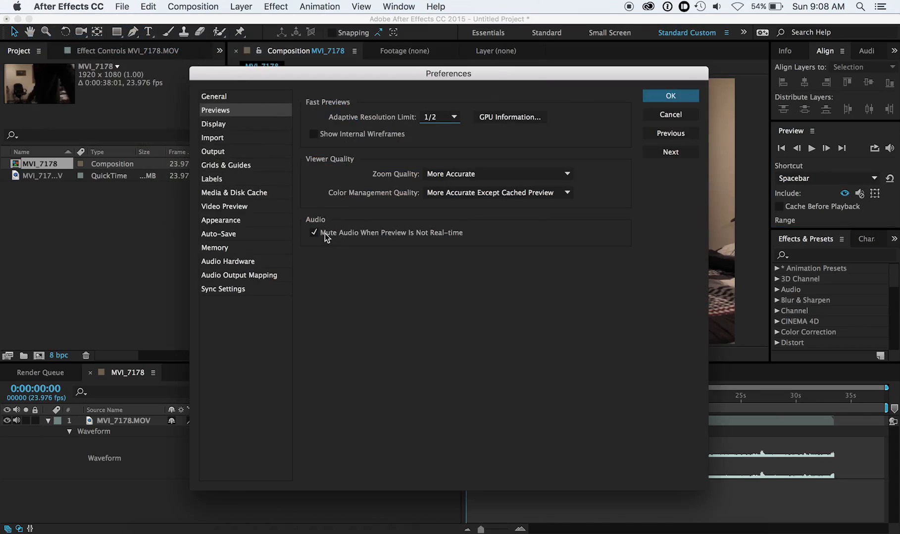
pyautogui.moveTo(449, 240)
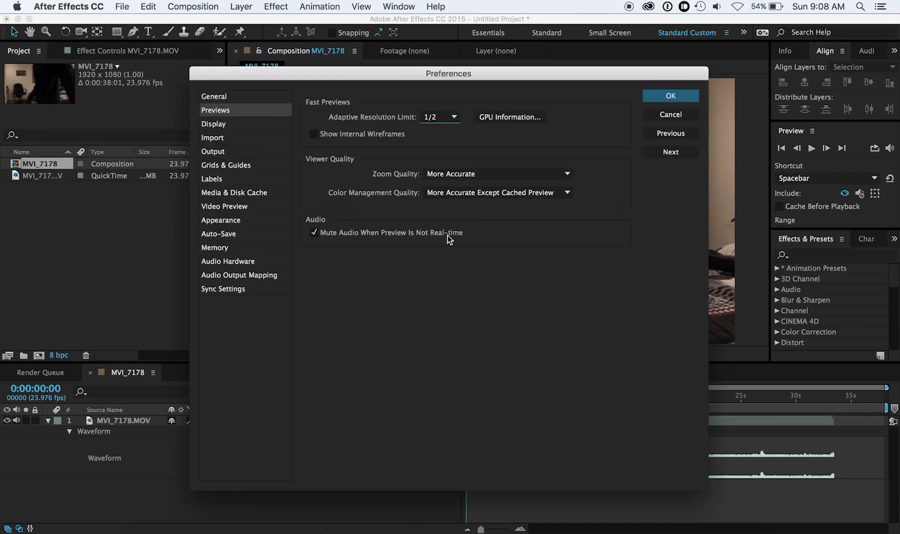
pyautogui.click(314, 232)
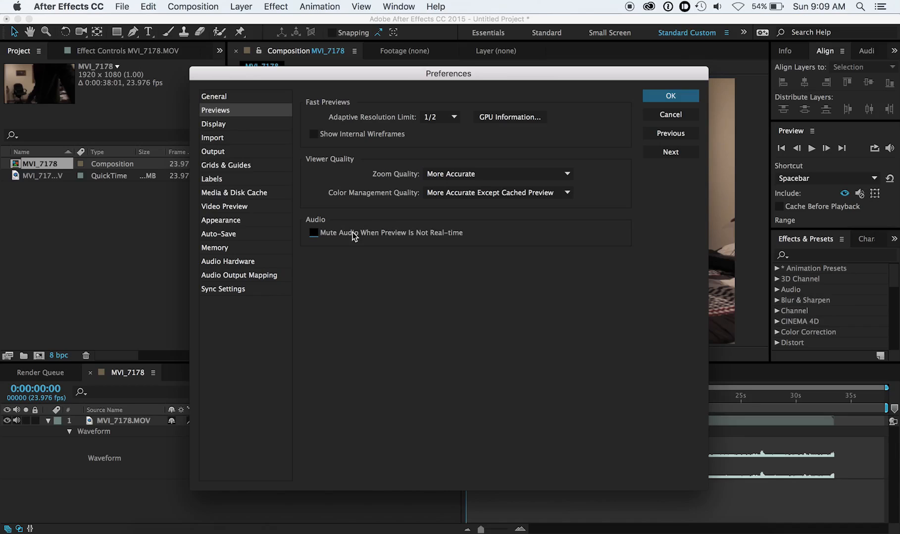
pyautogui.click(313, 232)
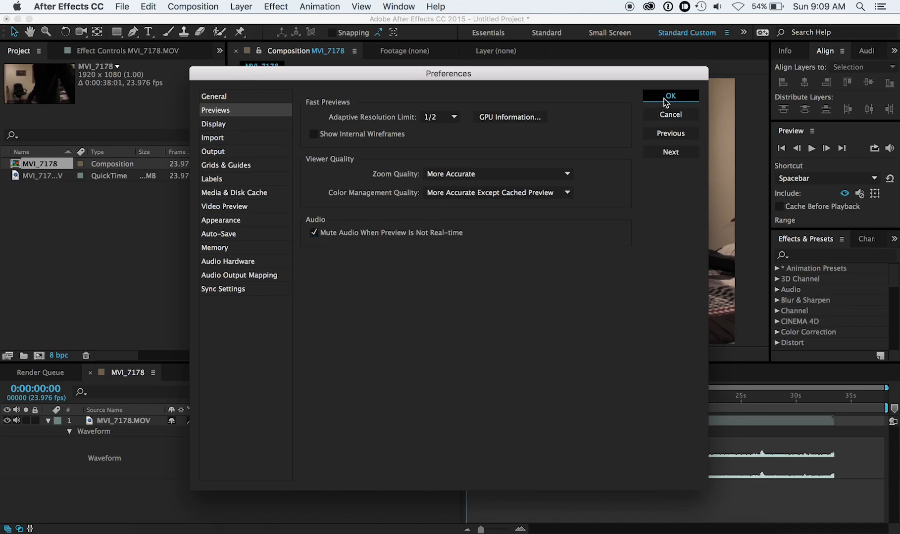
# Step: Apply the preferences, then play and stop the MVI_7178 composition preview about six seconds in
pyautogui.click(669, 95)
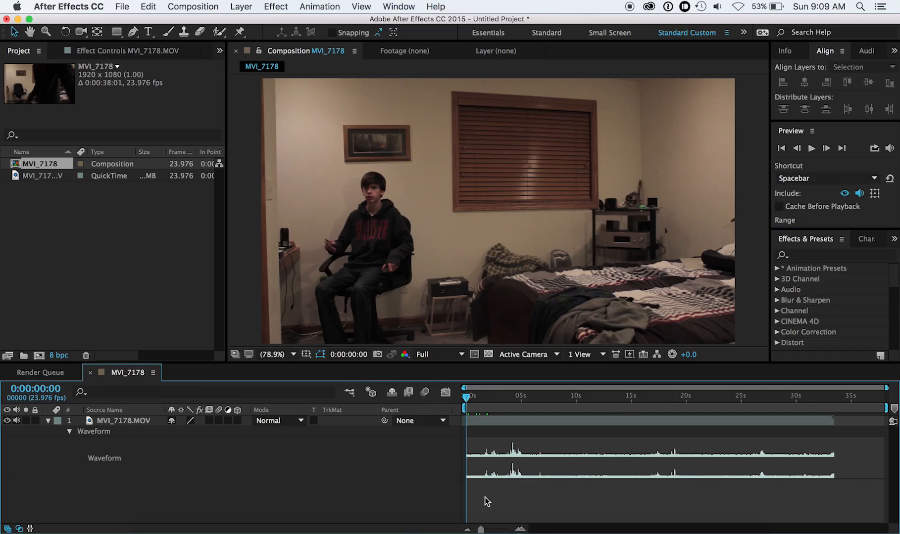
pyautogui.click(490, 415)
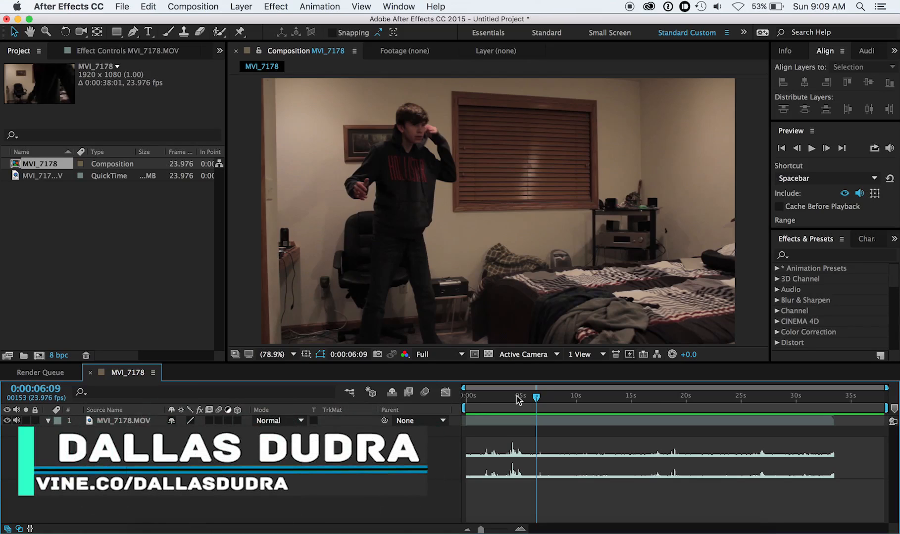
pyautogui.click(48, 420)
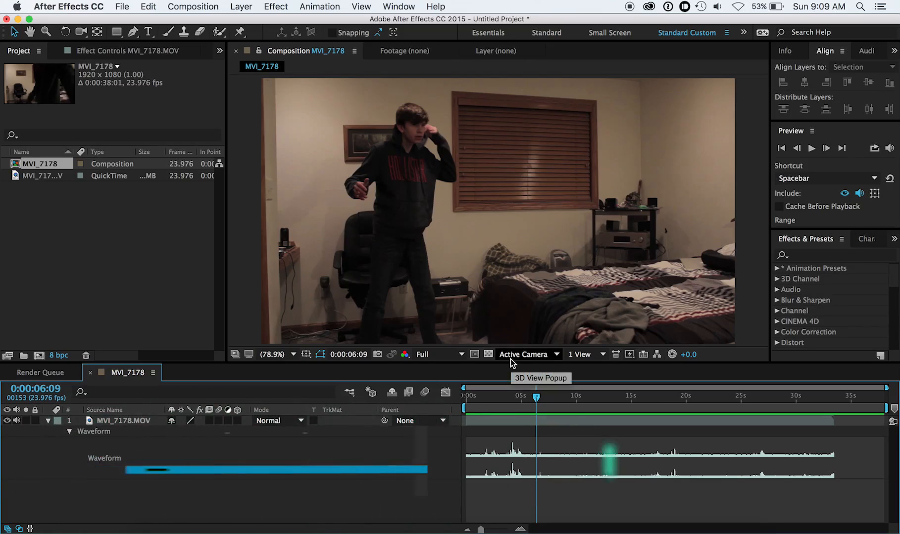